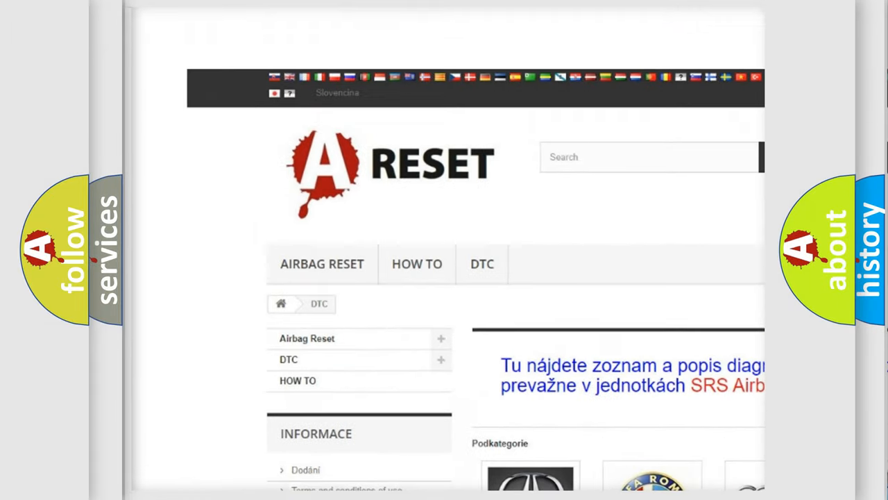
{"action": "scroll", "scroll_direction": "down", "scroll_amount": 3}
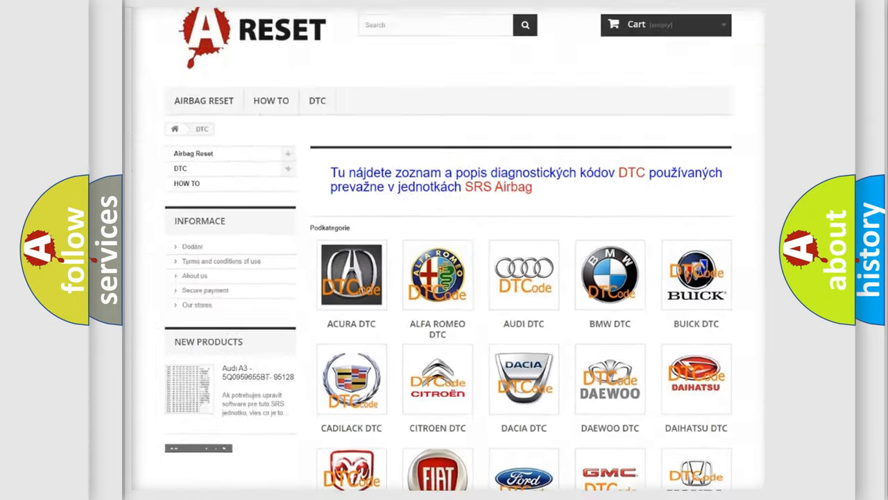
{"action": "scroll", "scroll_direction": "down", "scroll_amount": 3}
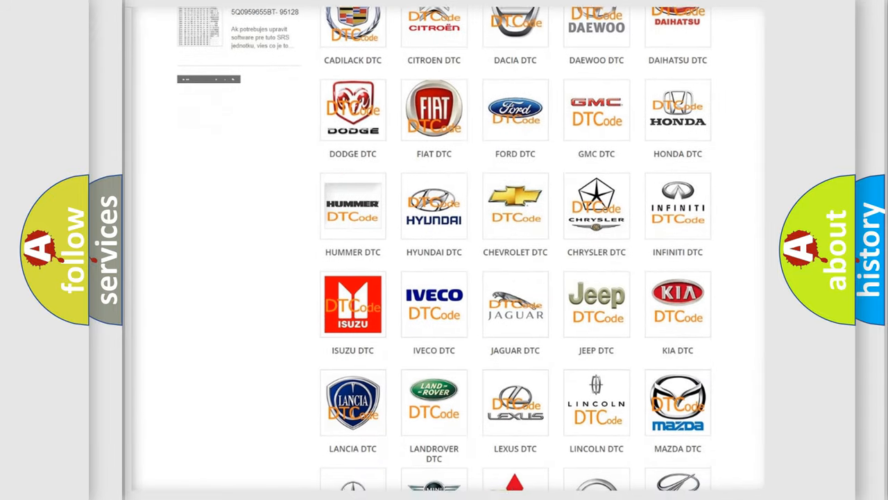
{"action": "scroll", "scroll_direction": "down", "scroll_amount": 3}
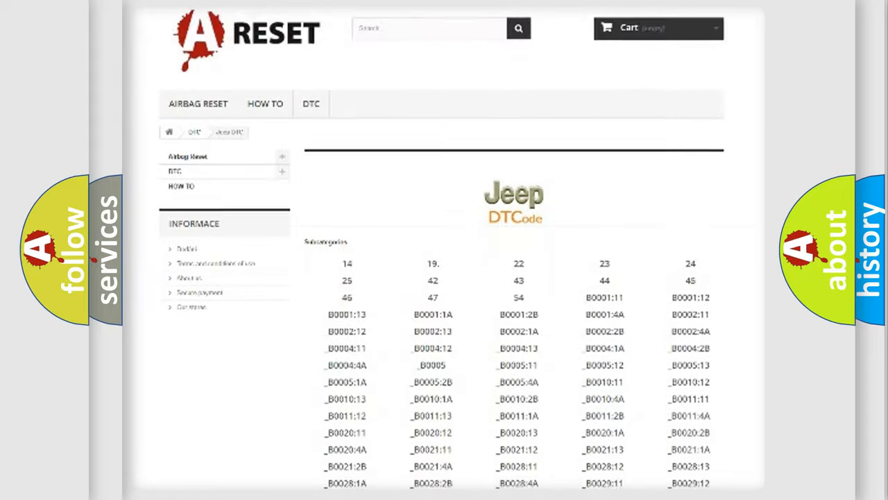
{"action": "scroll", "scroll_direction": "down", "scroll_amount": 3}
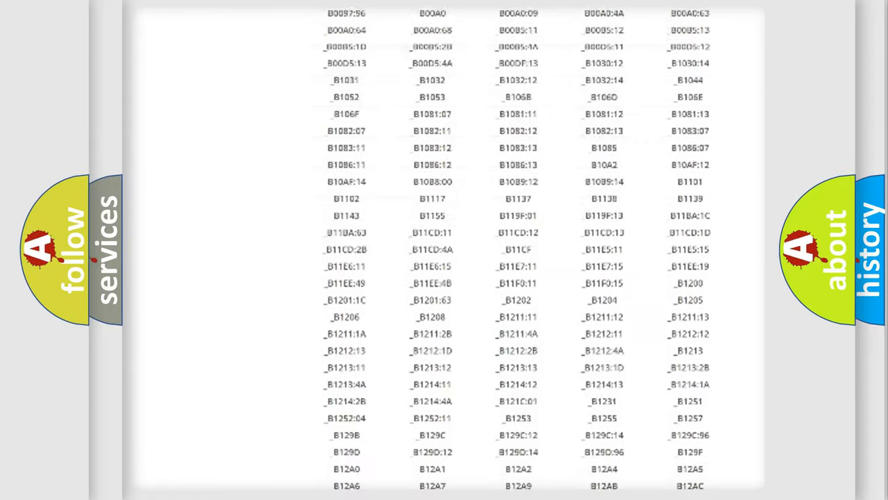
{"action": "scroll", "scroll_direction": "up", "scroll_amount": 3}
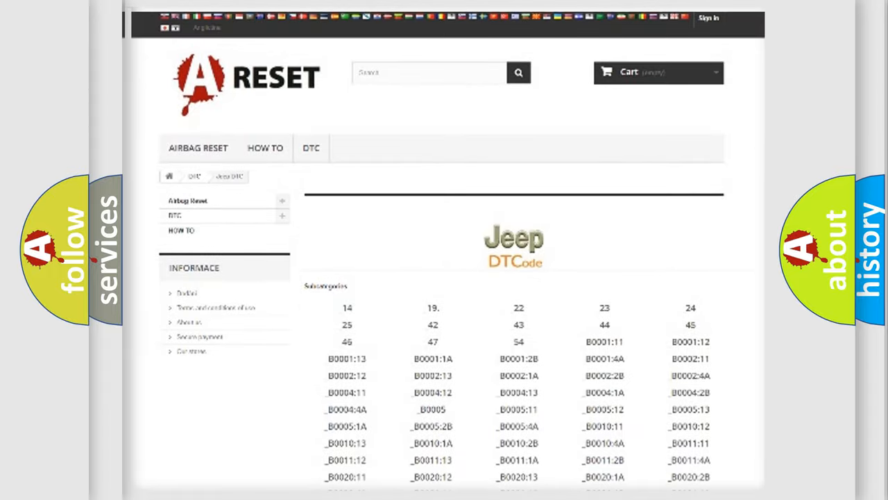